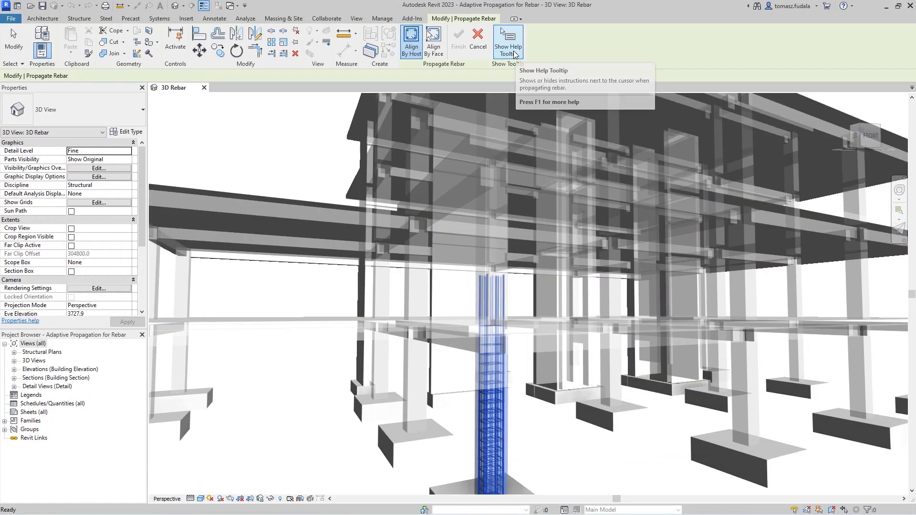
mouse_move(425, 373)
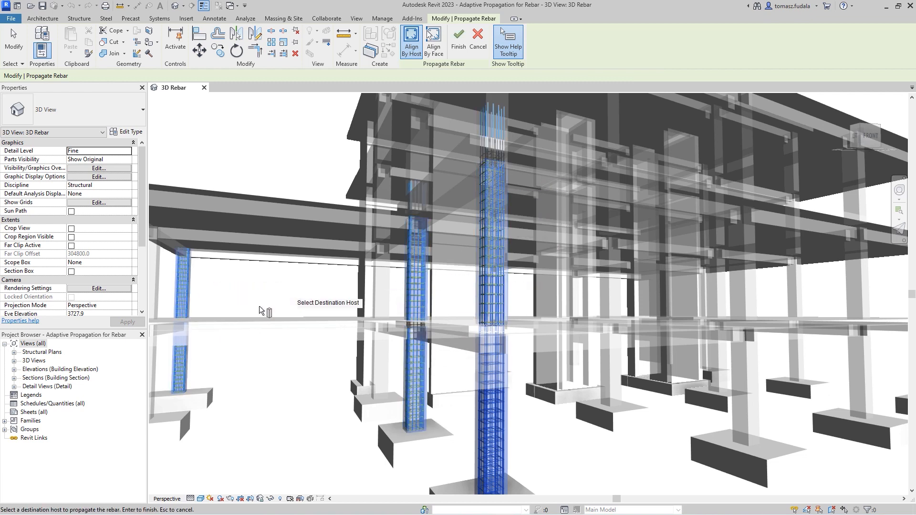
mouse_move(719, 380)
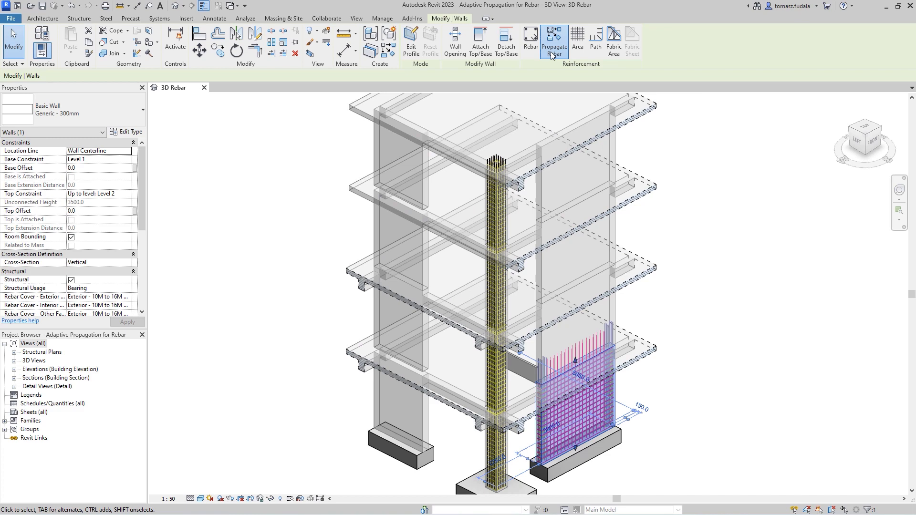
- Run Propagate Rebar on the reinforced wall and finish to create the mesh on the upper-level walls
click(553, 39)
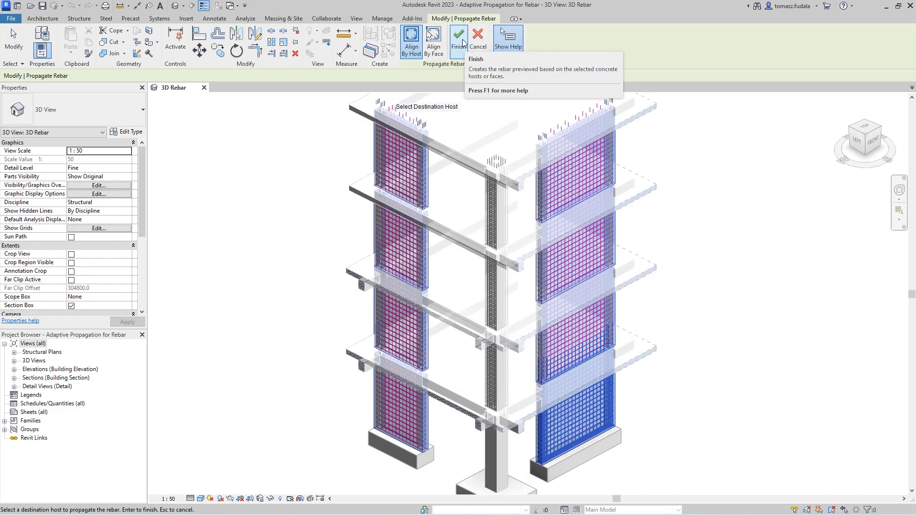
click(458, 37)
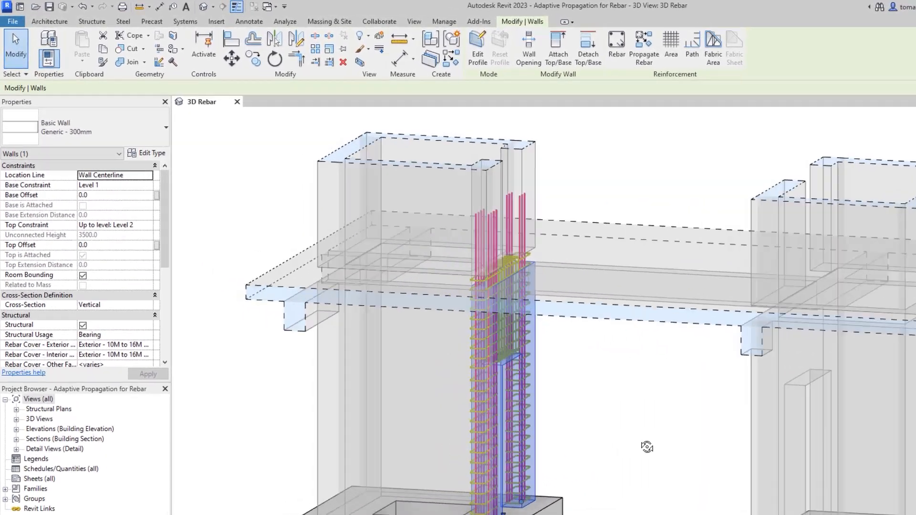
- Select the reinforced wall and start Propagate Rebar toward the neighbouring wall with the opening
click(644, 44)
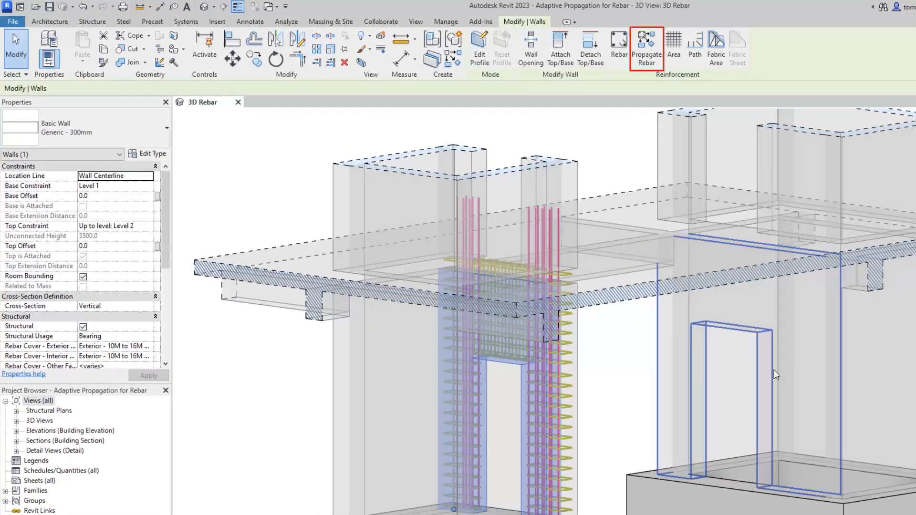
click(644, 45)
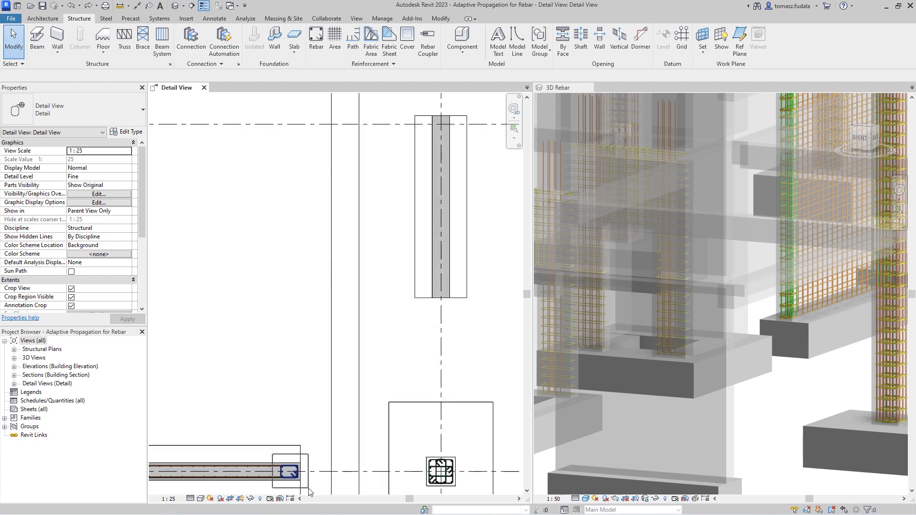
- Propagate the wall-end rebar using Align By Face with the wall end as the source face
click(289, 472)
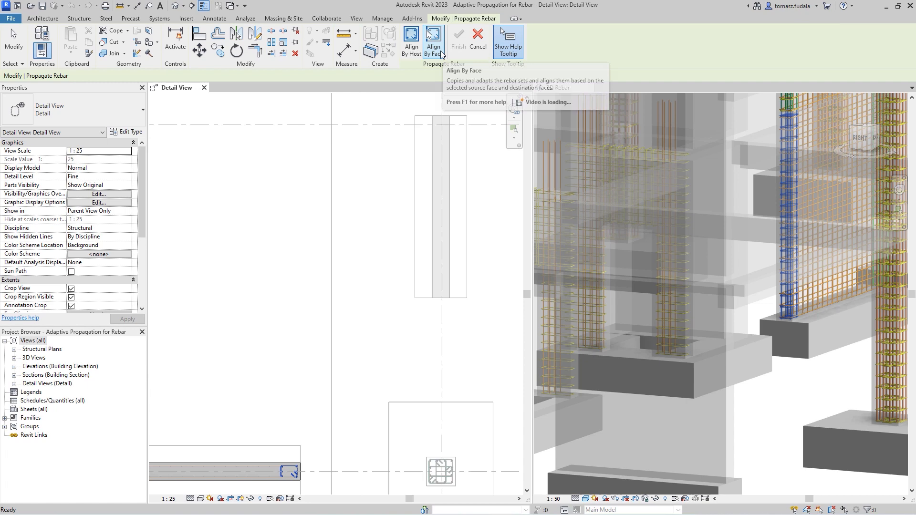
click(433, 40)
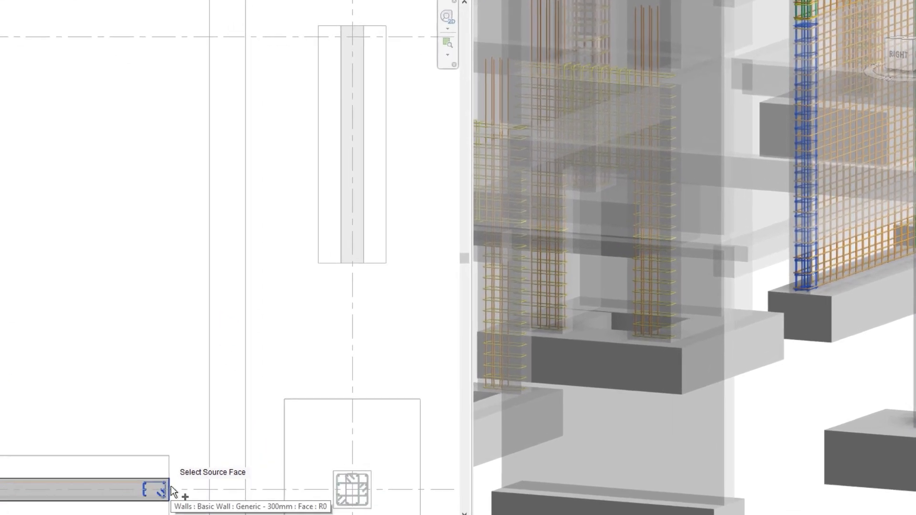
click(153, 492)
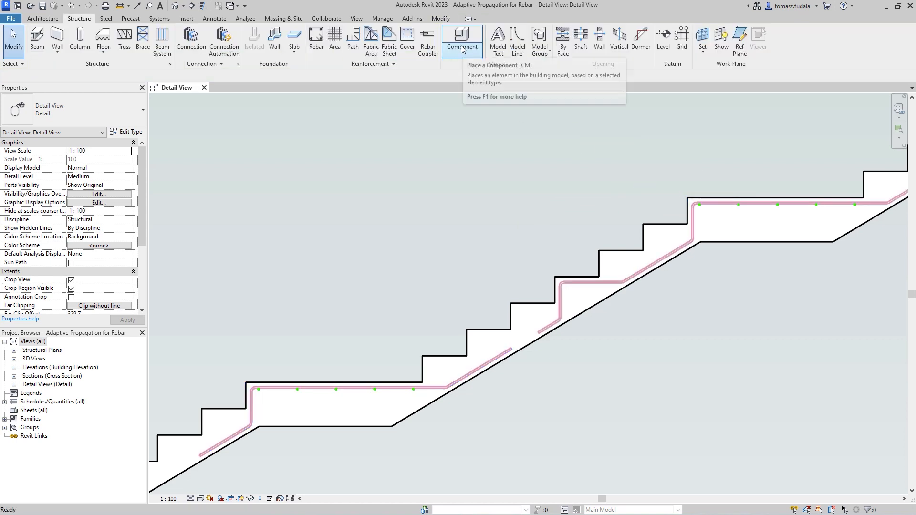
- Select the bent bar in the middle stair flight and start Propagate Rebar for it
click(592, 283)
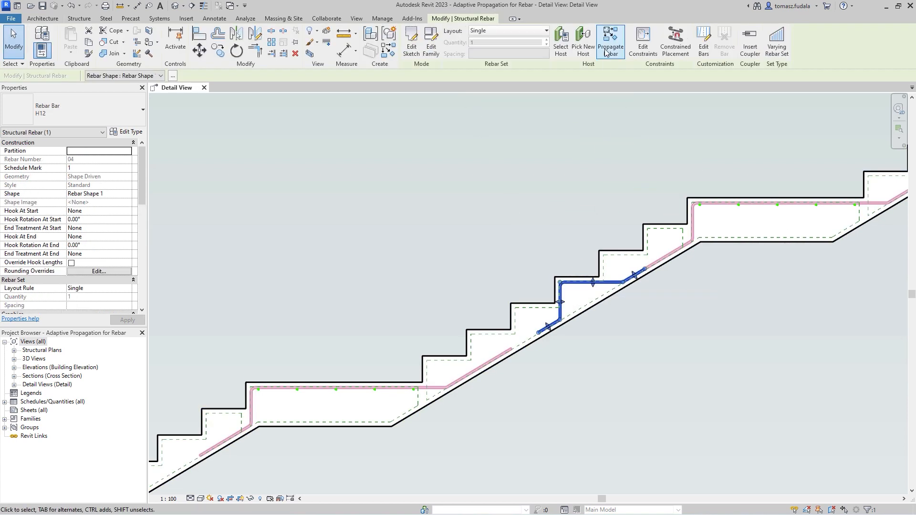
click(610, 38)
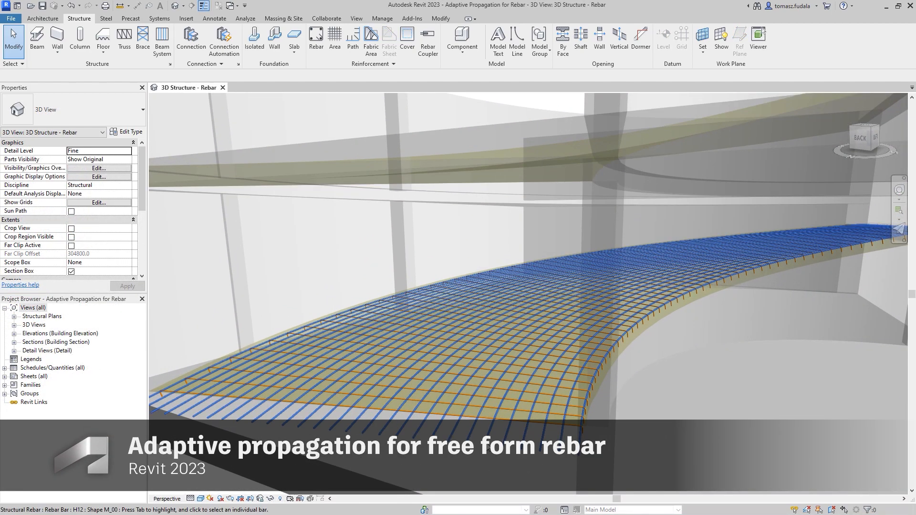
- Start Propagate Rebar on the curved ramp mesh and switch alignment to Align By Host
click(489, 415)
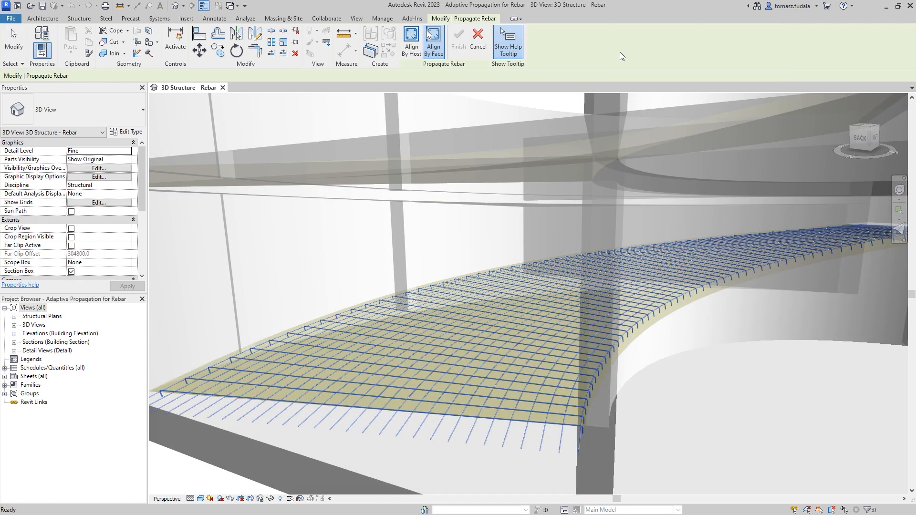
mouse_move(411, 43)
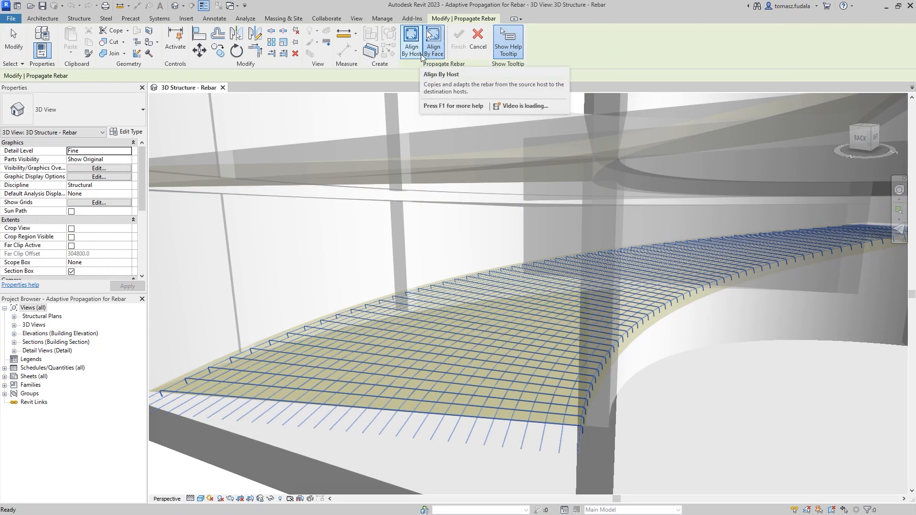
click(434, 42)
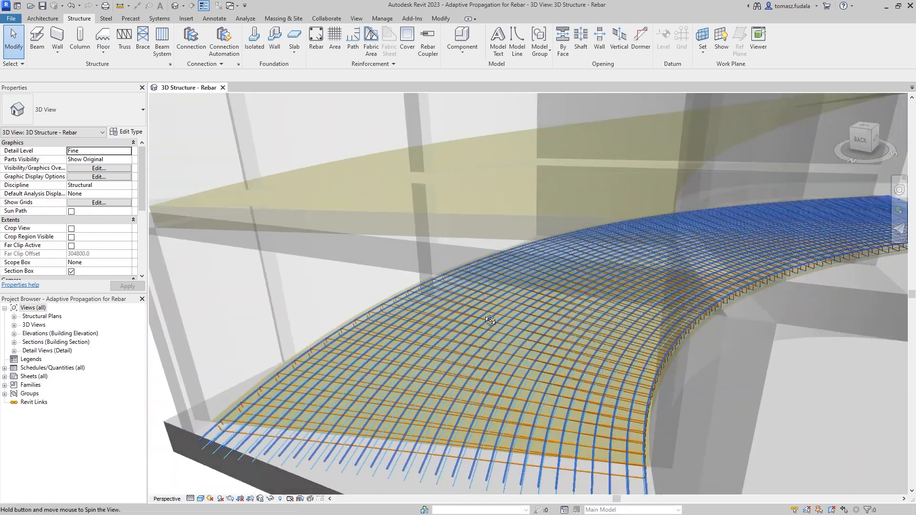
- Select the lower curved ramp and start Propagate Rebar toward the upper ramp
drag(492, 321, 828, 296)
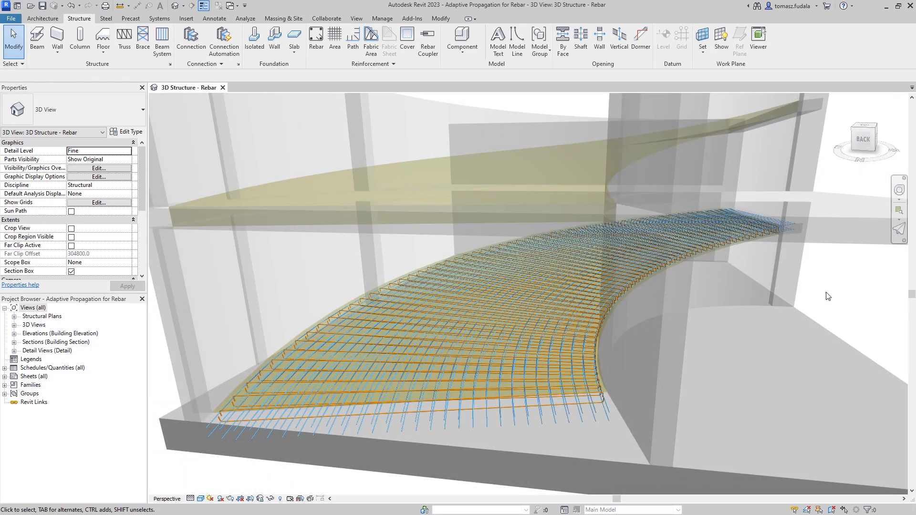
click(733, 254)
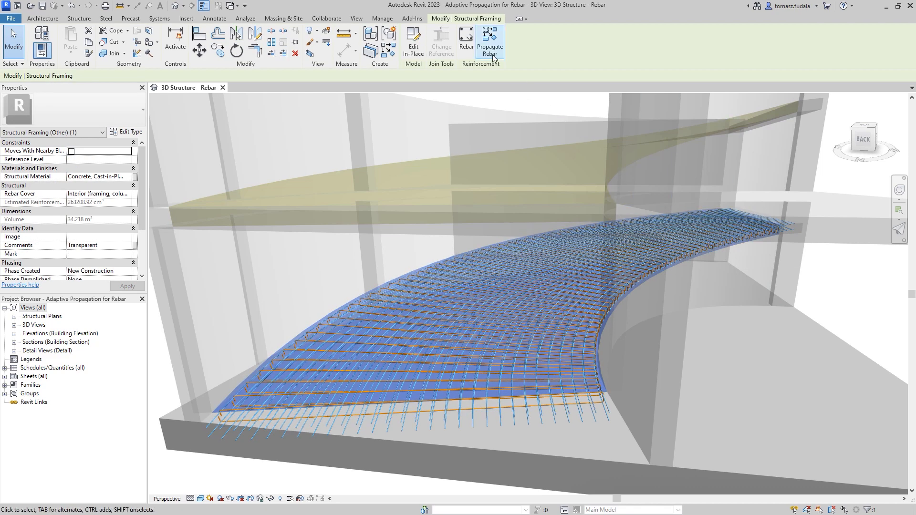
click(490, 41)
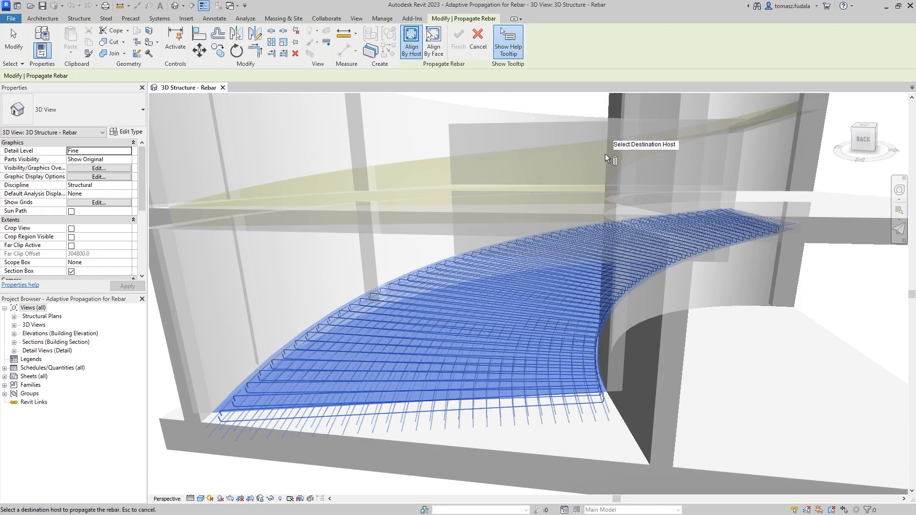
mouse_move(616, 165)
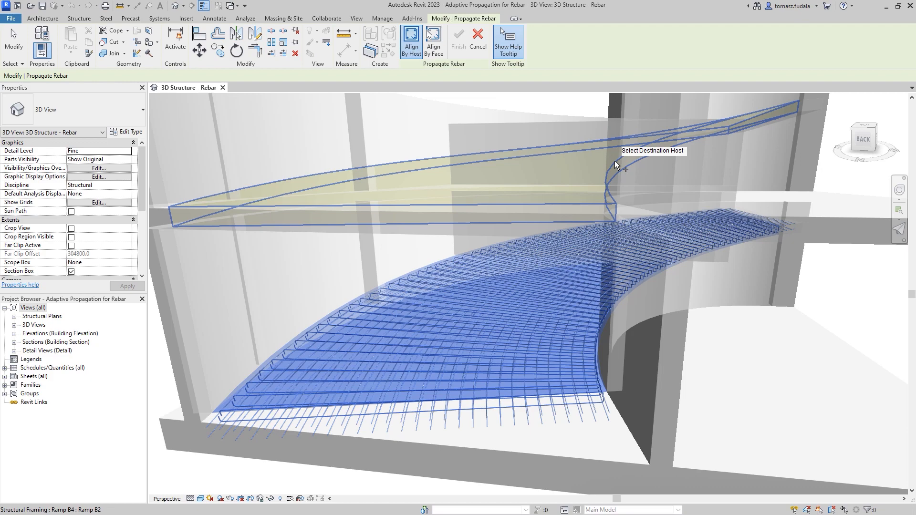